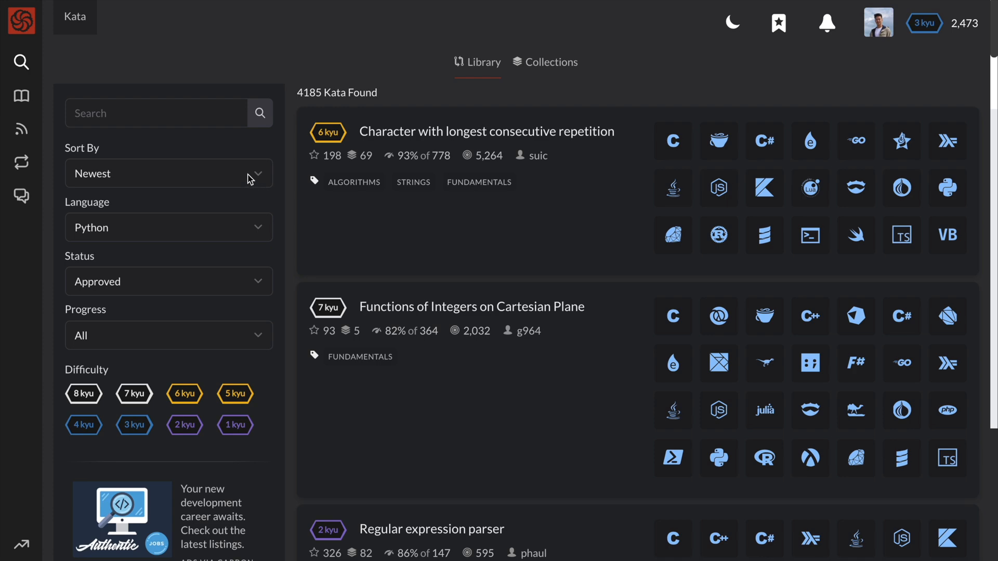
Re-sort the Python kata library and scroll down to the Even or Odd kata card.
{"action": "left_click", "coordinate": [168, 173]}
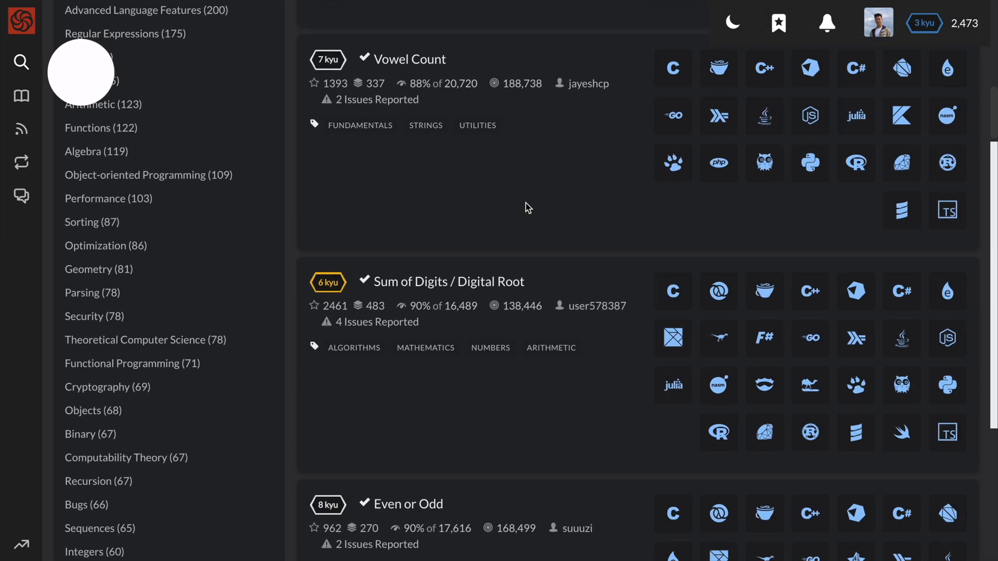
{"action": "scroll", "scroll_direction": "down", "scroll_amount": 3}
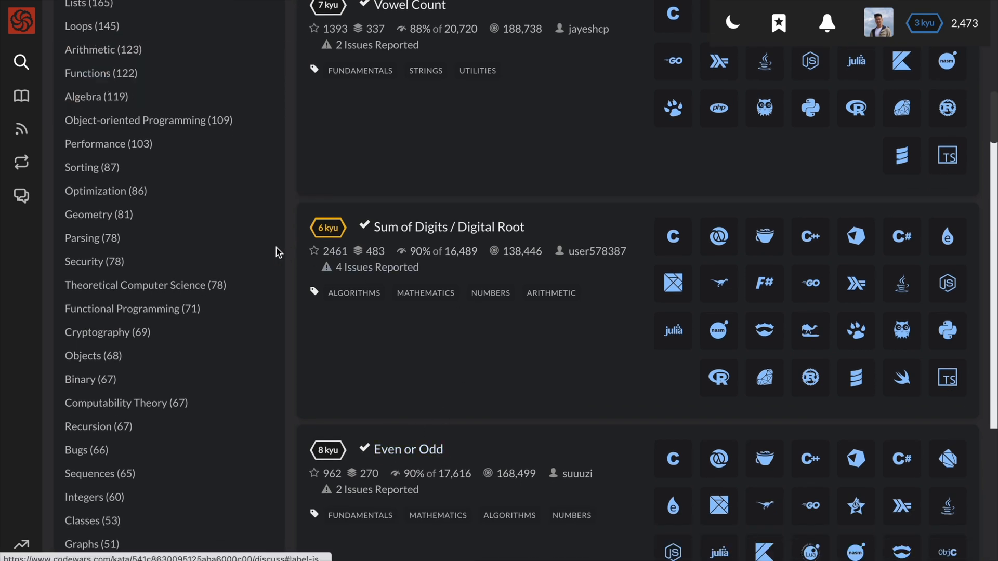
Open the Even or Odd kata and select the word 'Odd' in its description.
{"action": "left_click", "coordinate": [409, 449]}
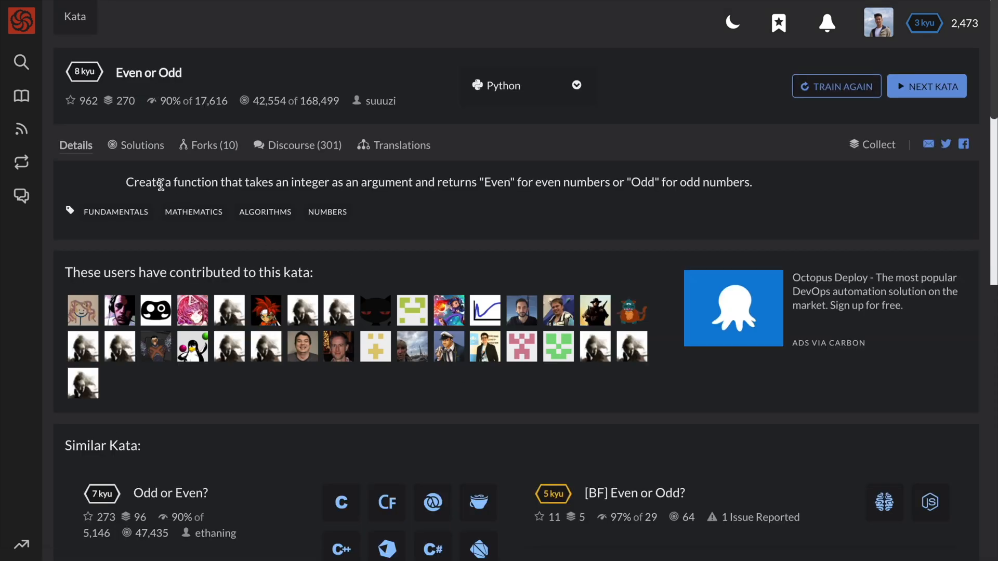
{"action": "mouse_move", "coordinate": [429, 184]}
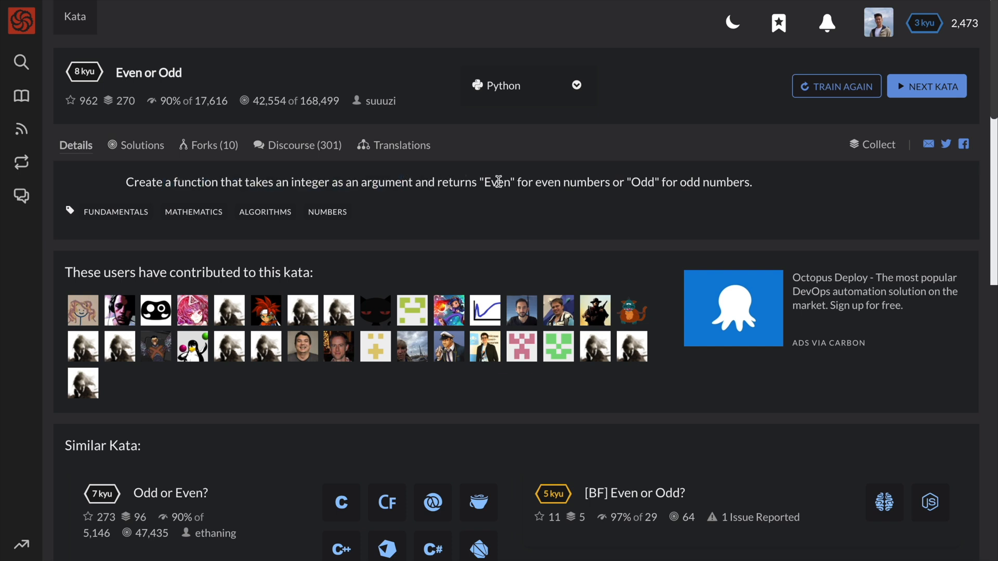
{"action": "double_click", "coordinate": [495, 182]}
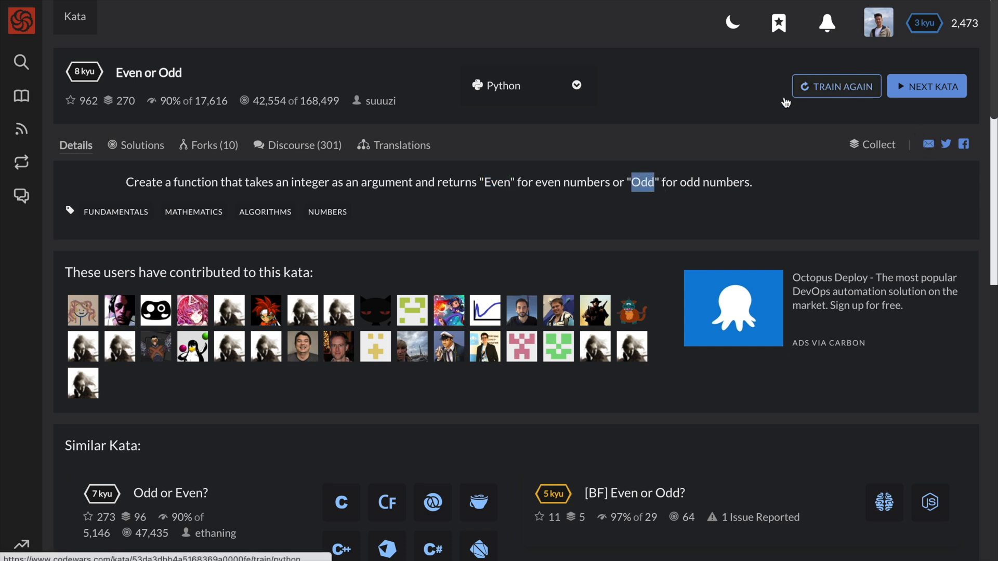
Start training and type the condition 'number % 2 == 0' into the solution.
{"action": "left_click", "coordinate": [836, 86]}
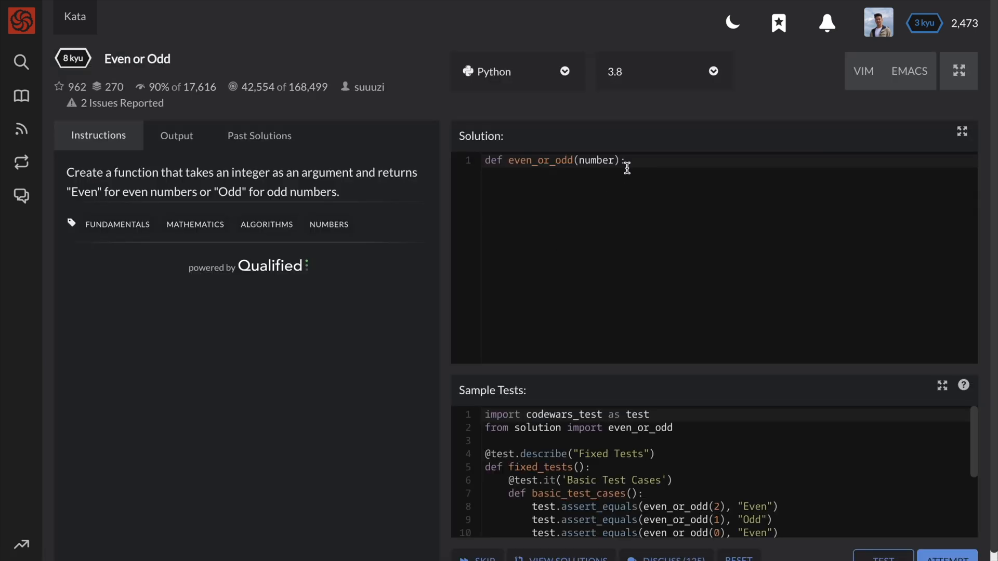
{"action": "key", "text": "Enter"}
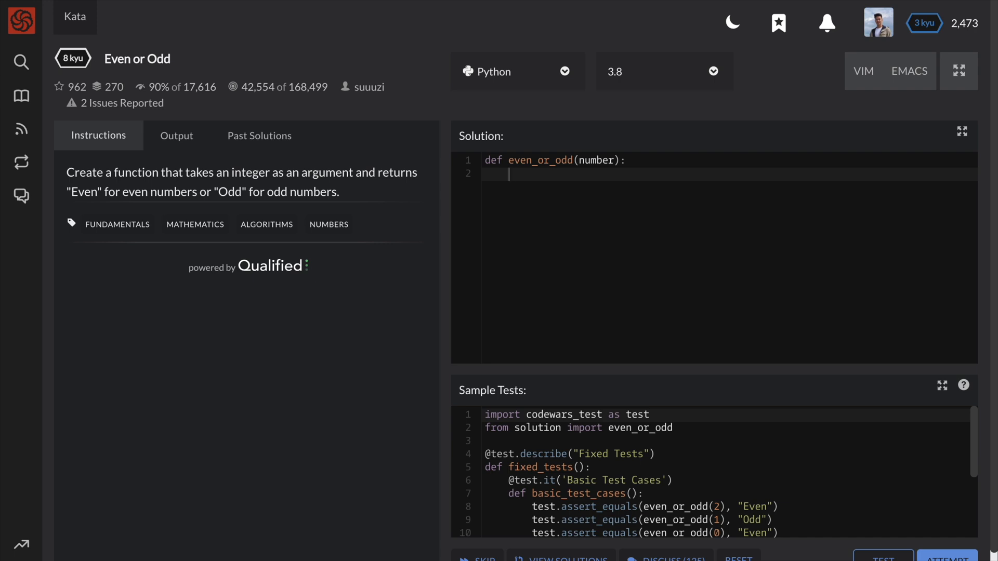
{"action": "type", "text": "%"}
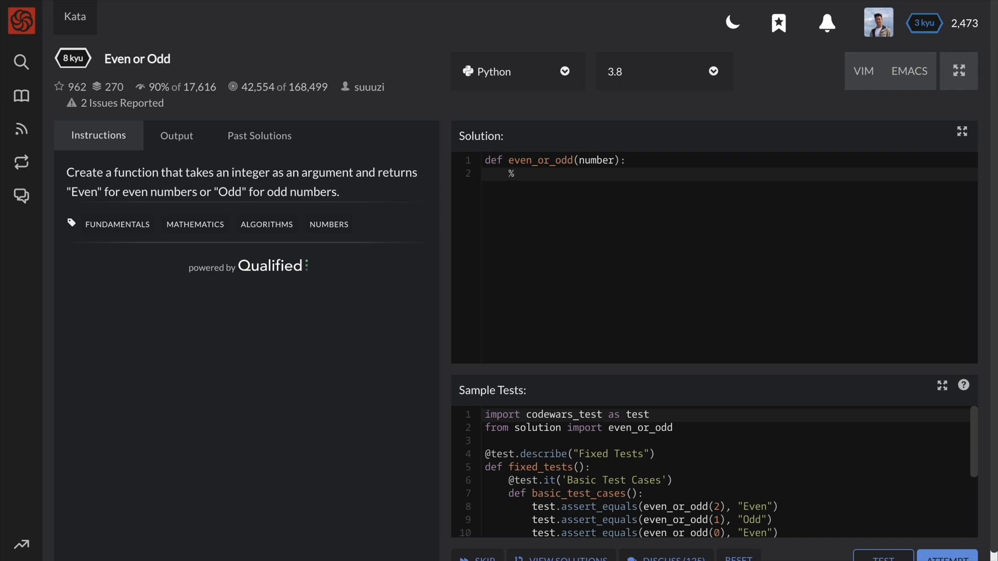
{"action": "key", "text": "Backspace"}
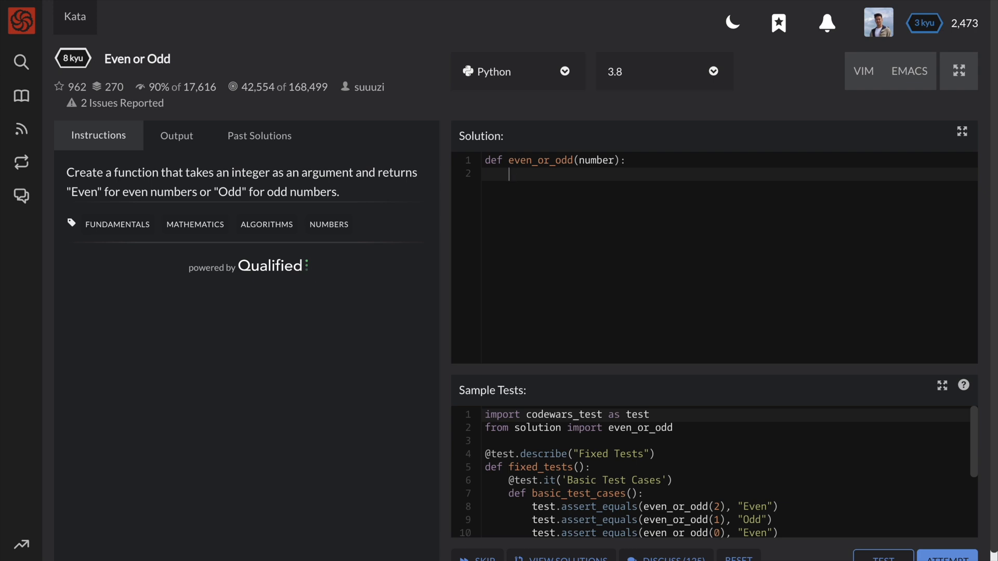
{"action": "type", "text": "number"}
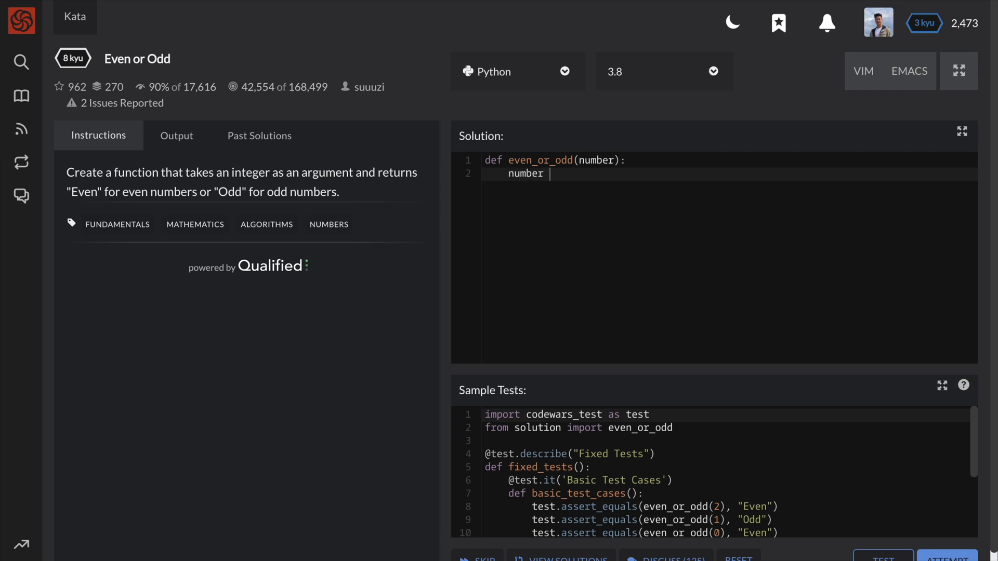
{"action": "type", "text": "% 2 =="}
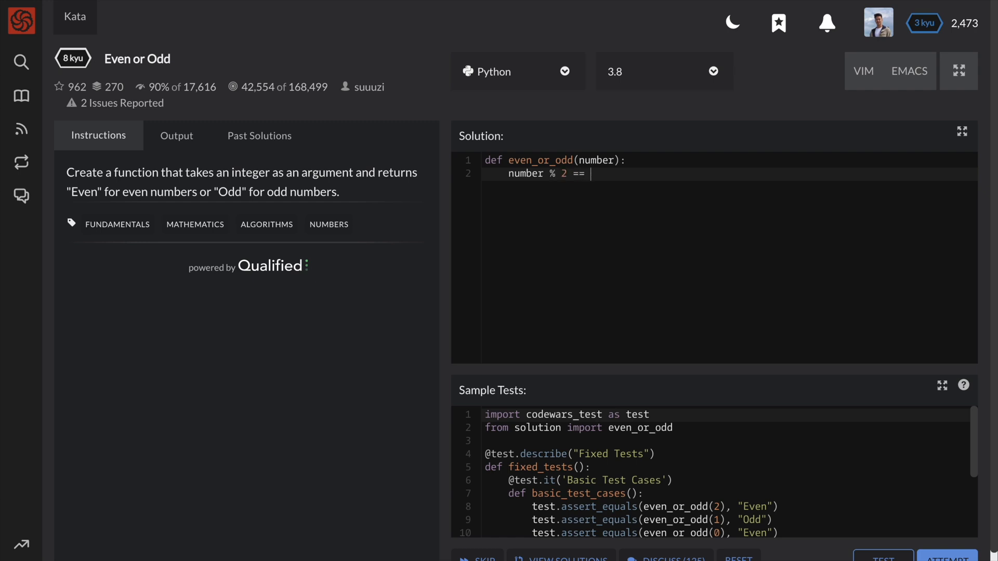
{"action": "type", "text": "0"}
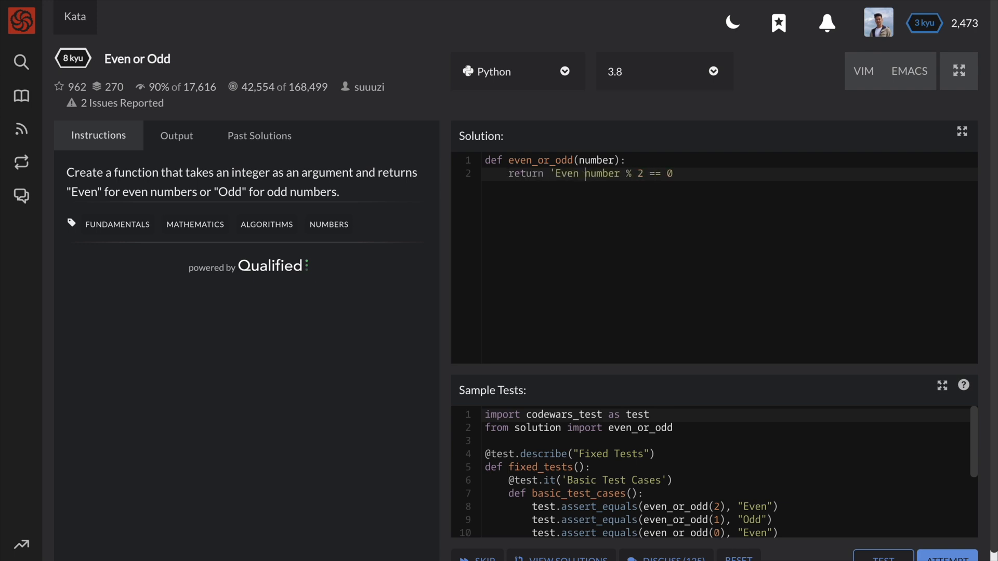
Finish the one-liner with else 'Odd' and run the tests.
{"action": "key", "text": "Backspace"}
{"action": "type", "text": "' if"}
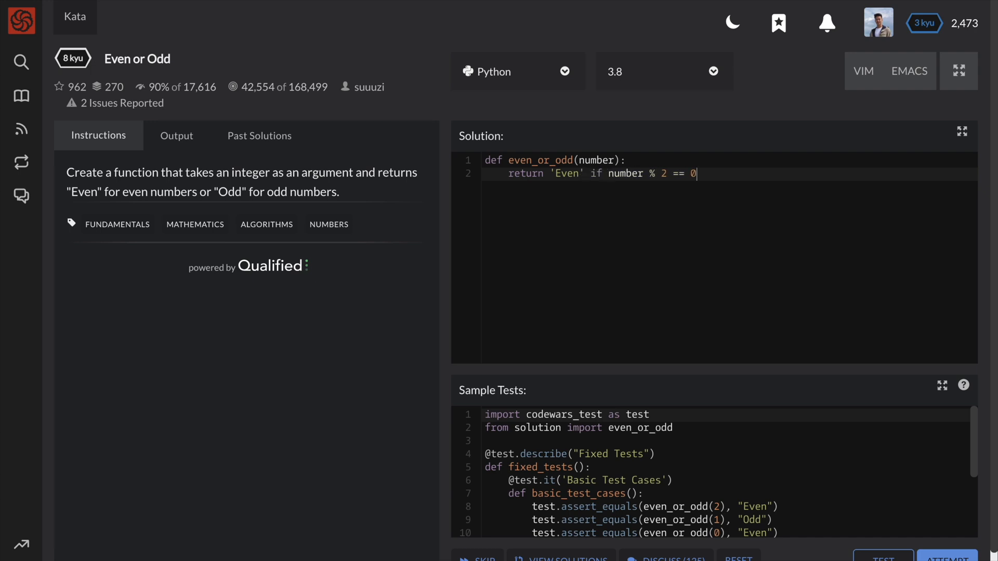
{"action": "type", "text": "else ''"}
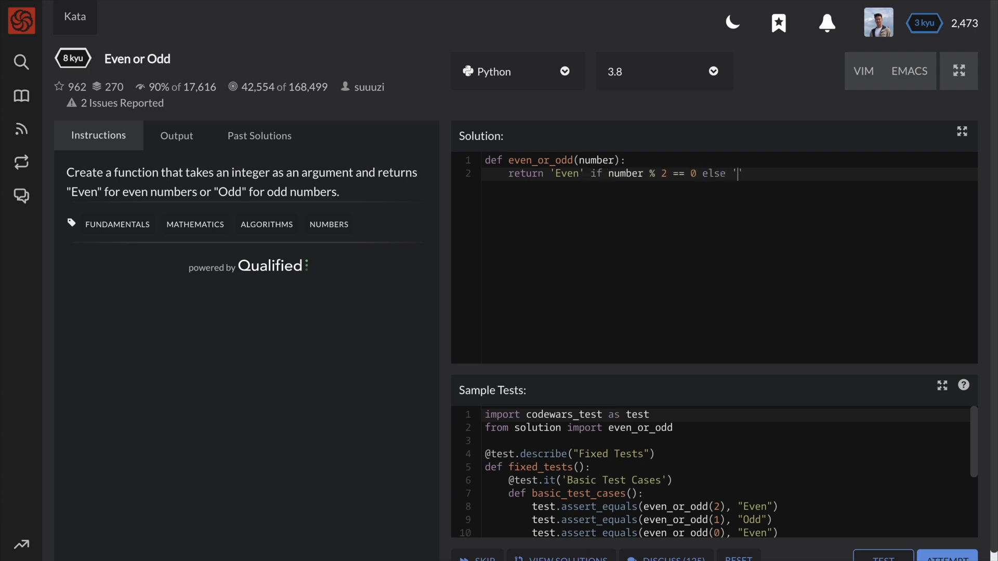
{"action": "type", "text": "Odd"}
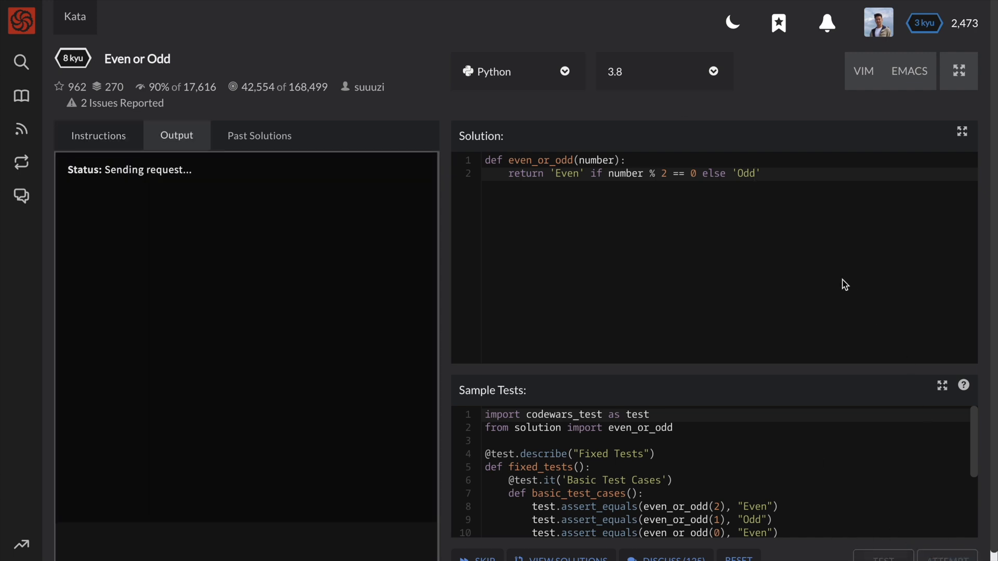
{"action": "left_click", "coordinate": [881, 558]}
{"action": "type", "text": "re"}
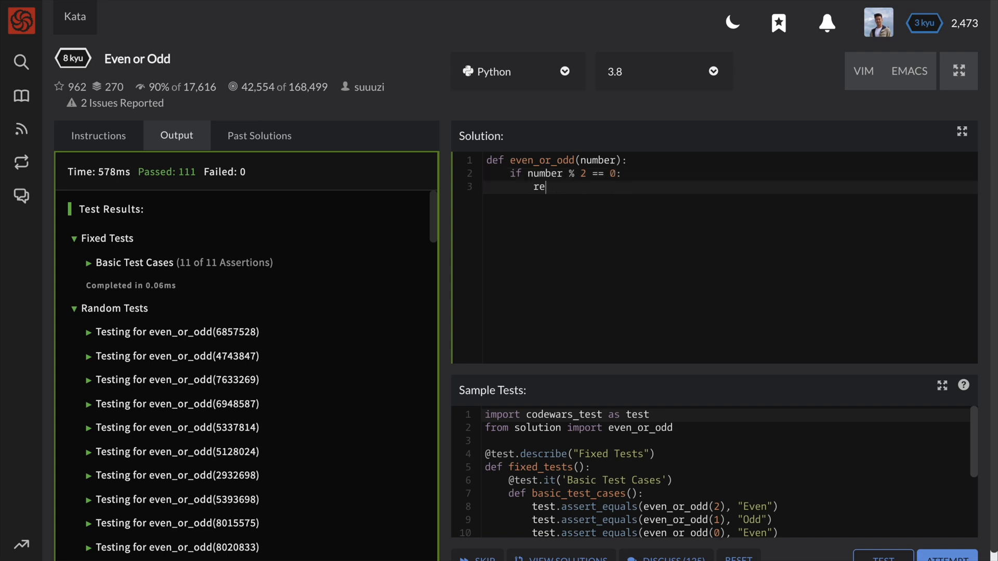
Rewrite the solution as if number % 2 == 0: return 'Even', then return 'Odd'.
{"action": "type", "text": "turn 'Even'"}
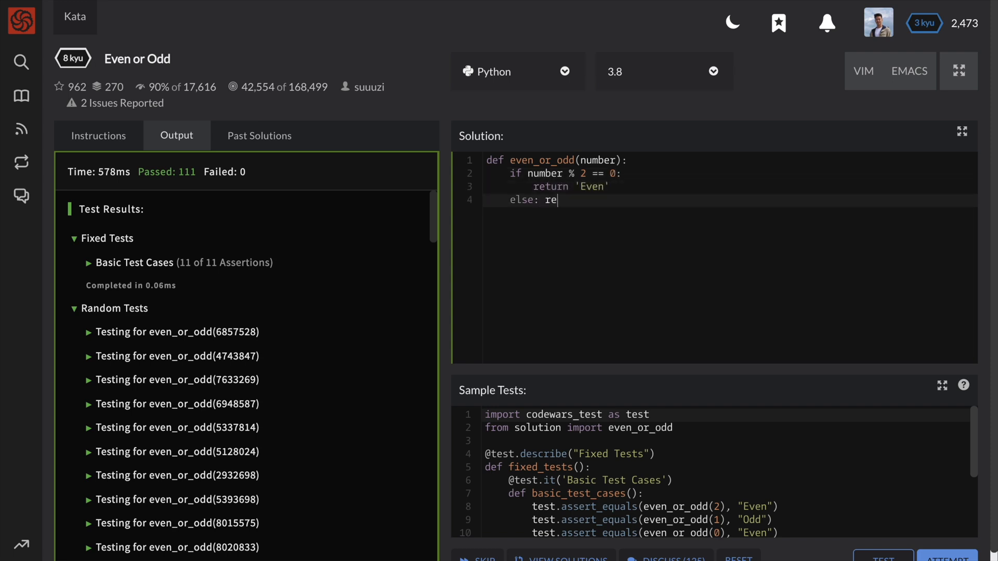
{"action": "type", "text": "turn 'Odd'"}
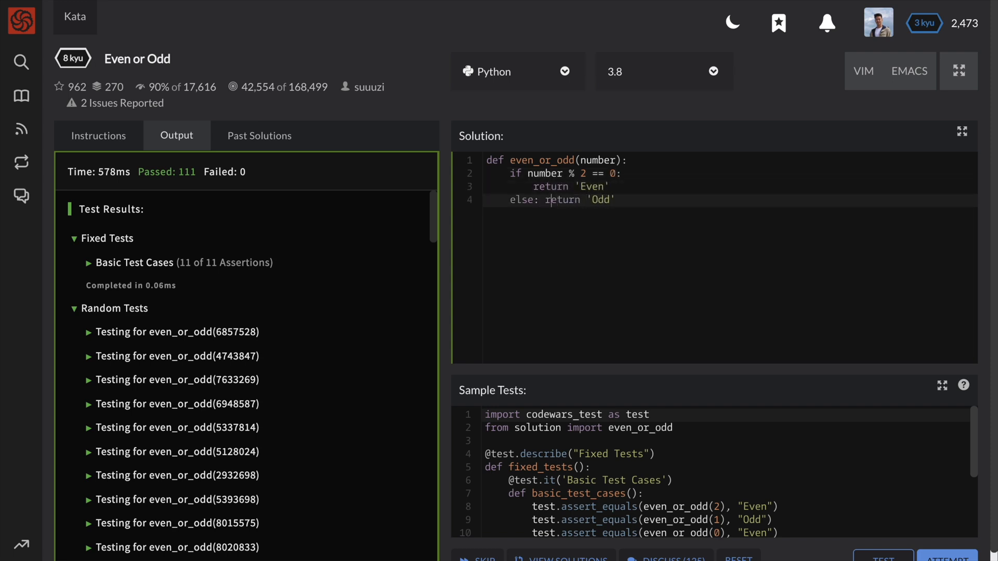
{"action": "key", "text": "Enter"}
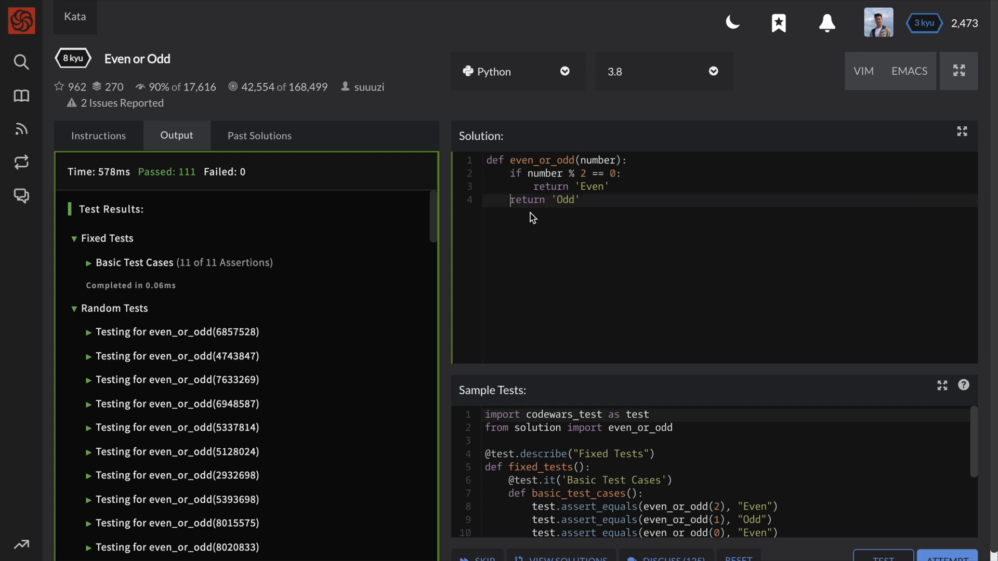
Rerun the tests, confirm all 111 pass, and submit the final solution.
{"action": "left_click", "coordinate": [882, 558]}
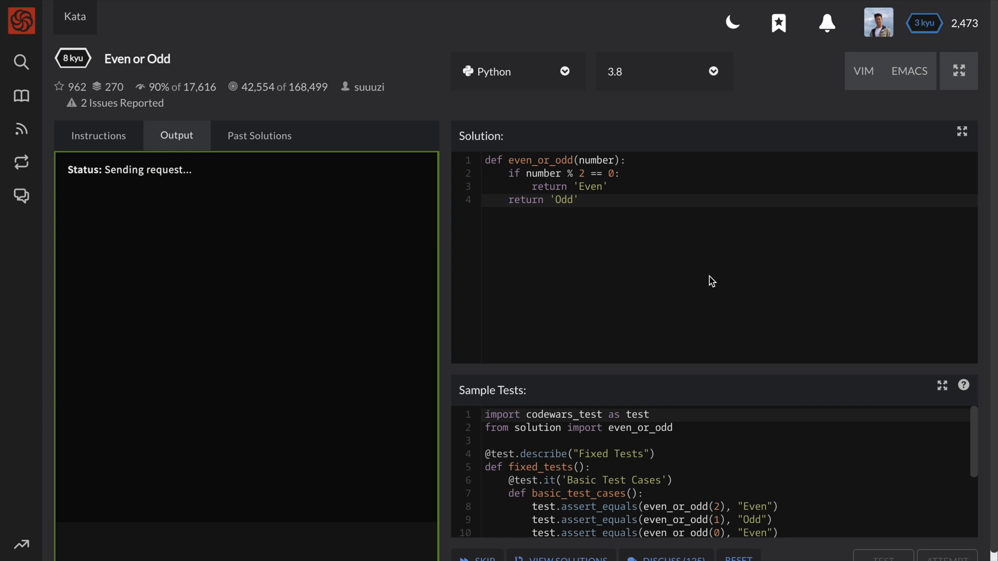
{"action": "left_click", "coordinate": [882, 557]}
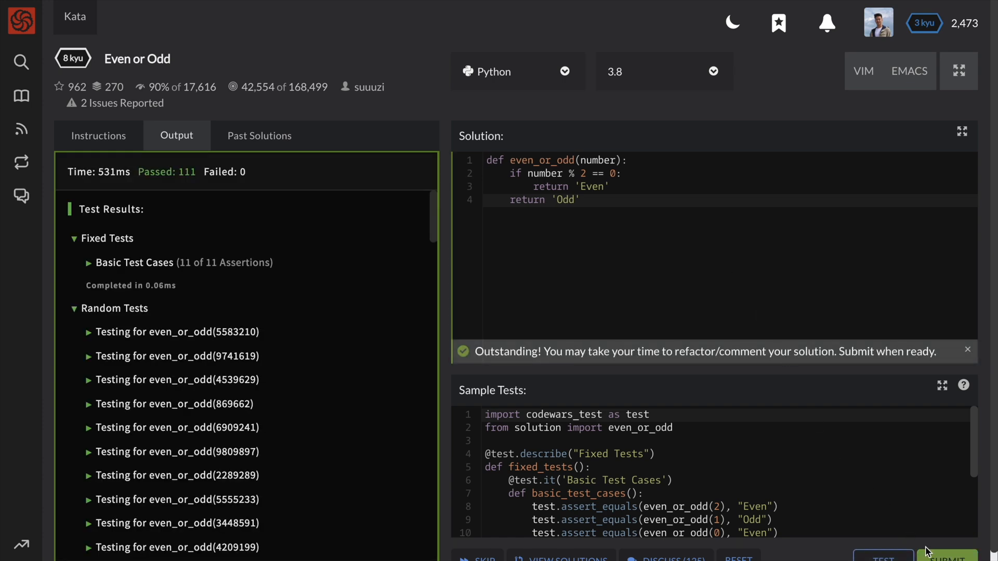
{"action": "left_click", "coordinate": [947, 556]}
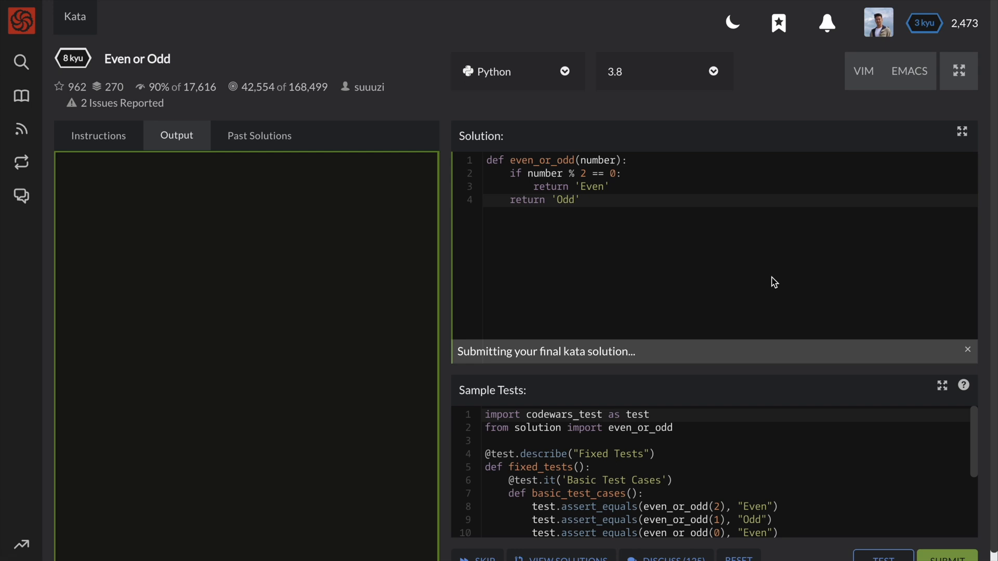
Continue to the Even or Odd solutions page and scroll through users' Python solutions.
{"action": "left_click", "coordinate": [946, 555]}
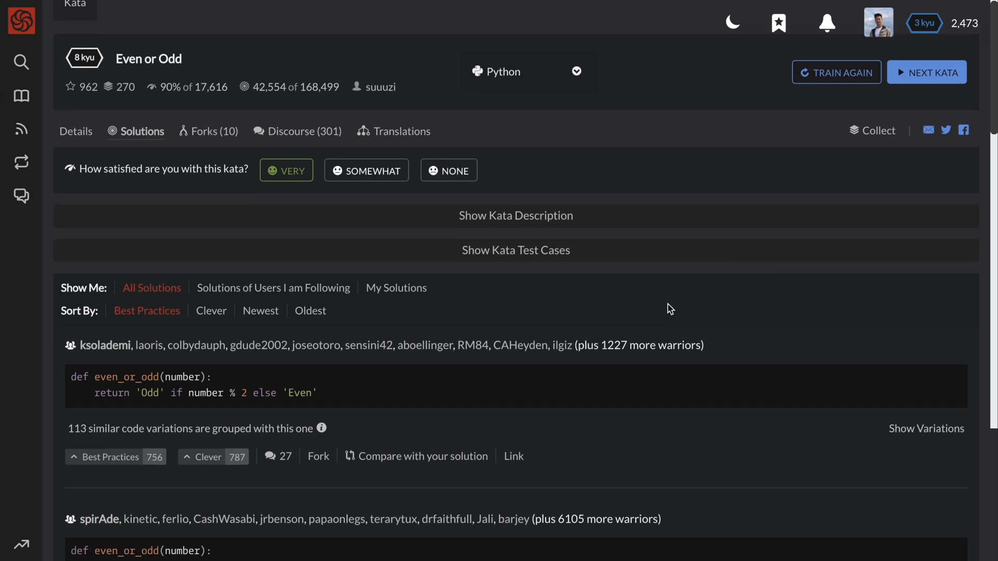
{"action": "scroll", "scroll_direction": "down", "scroll_amount": 3}
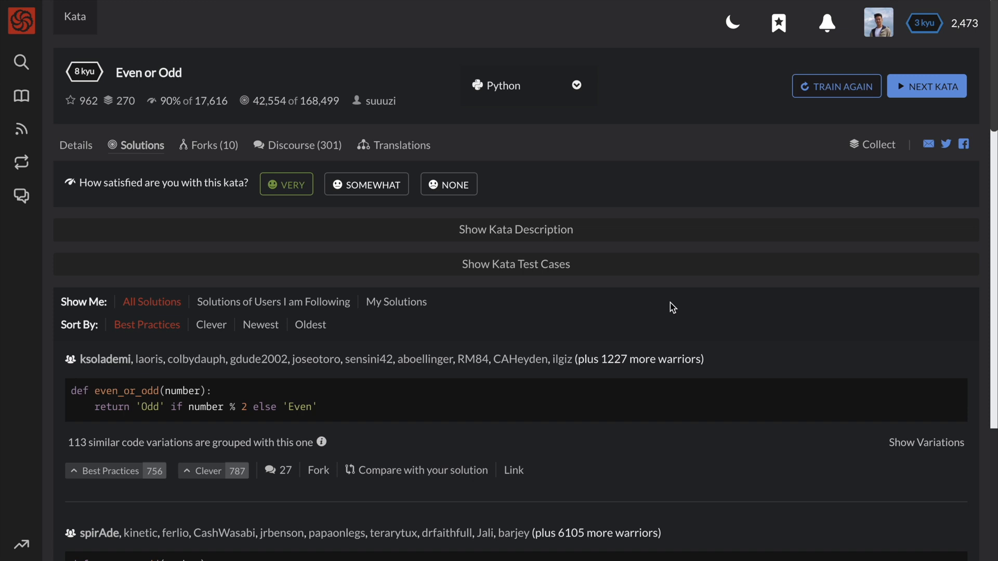